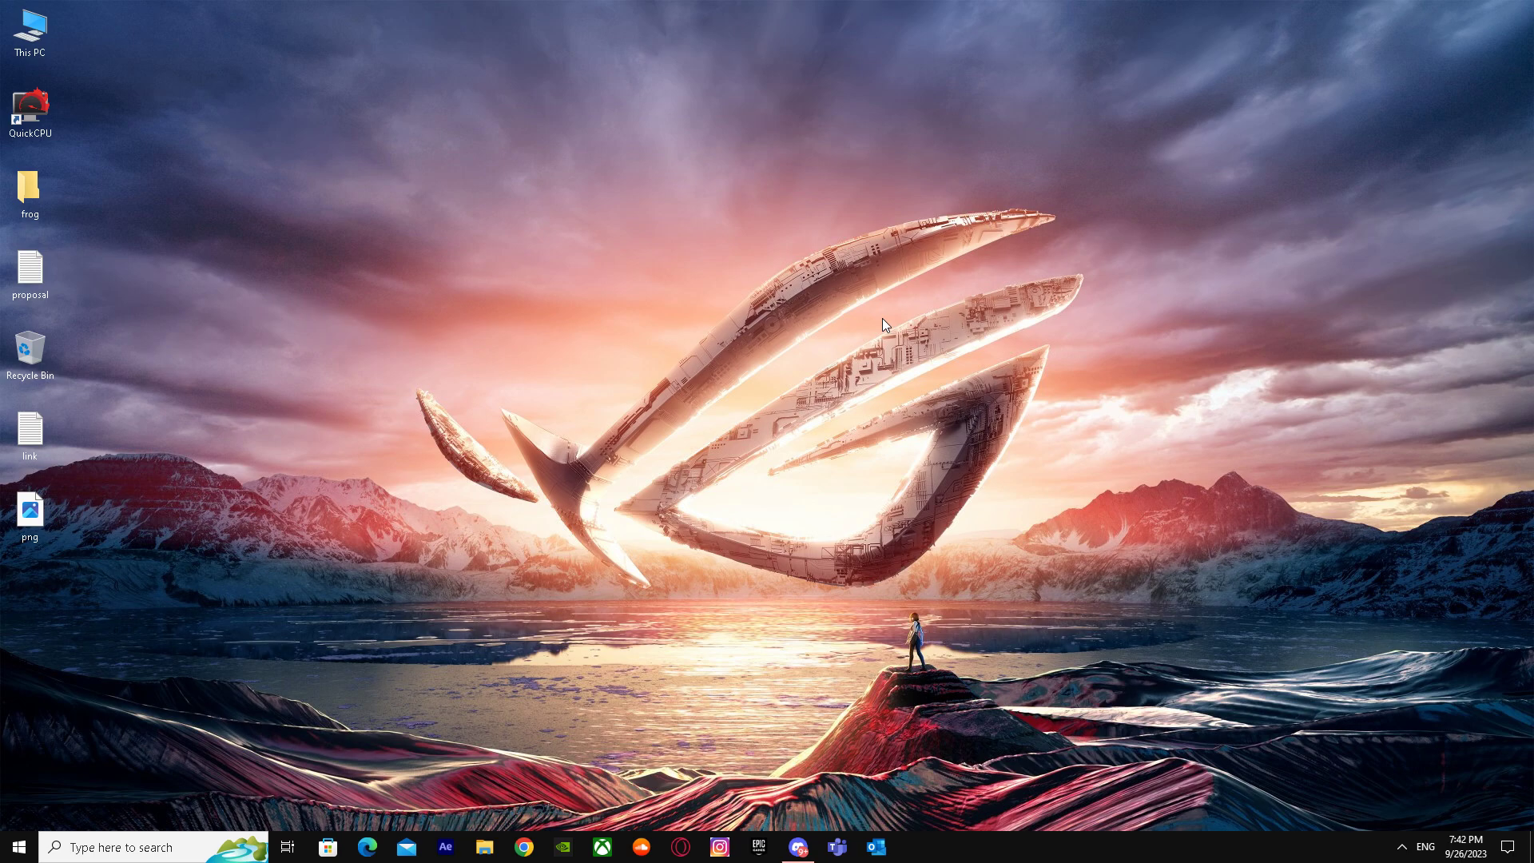
mouse_move(845, 333)
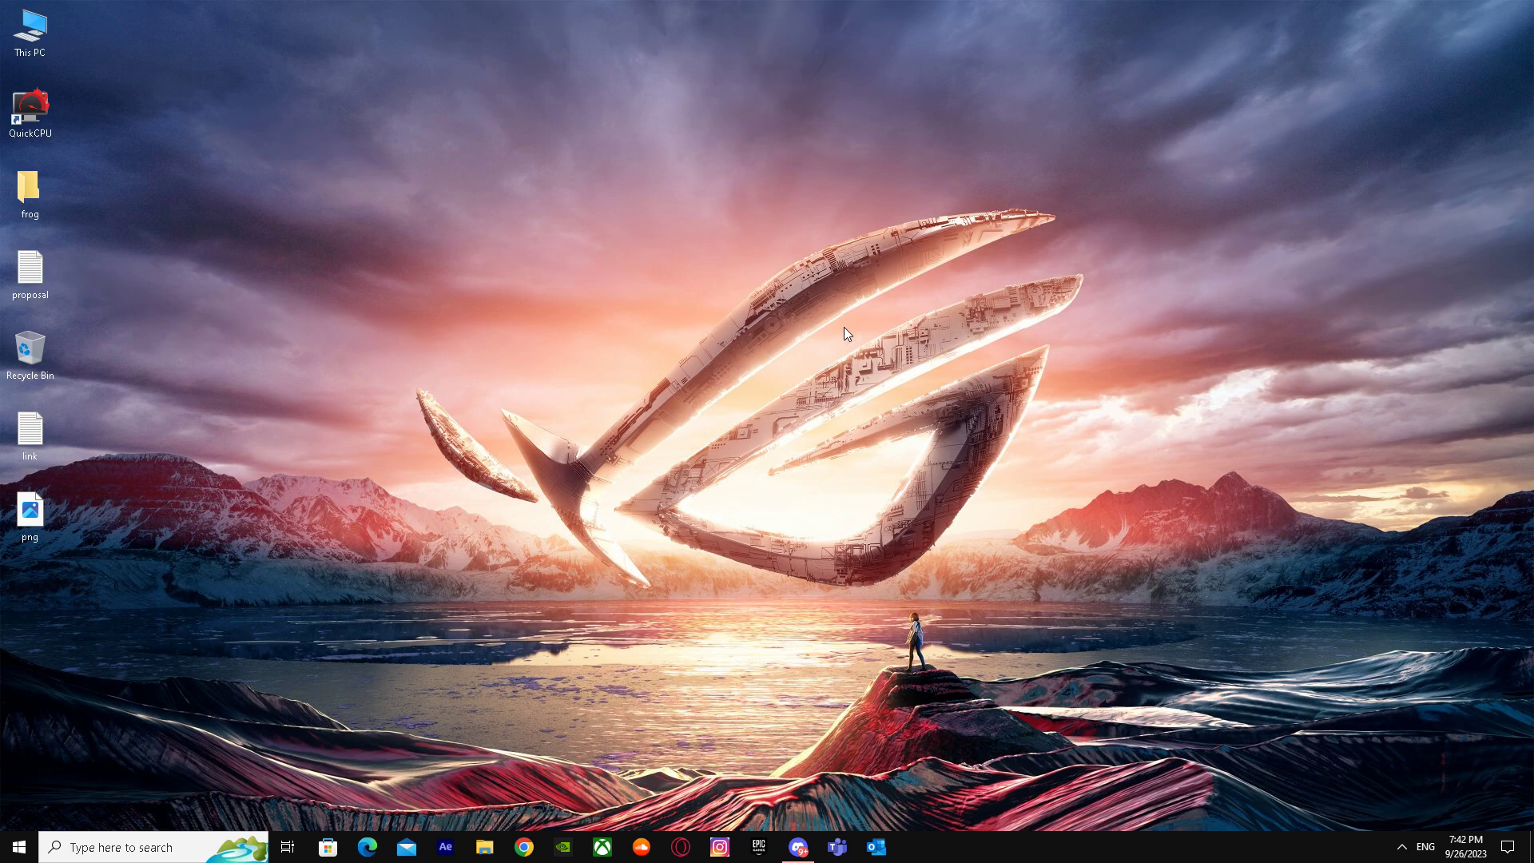
mouse_move(644, 326)
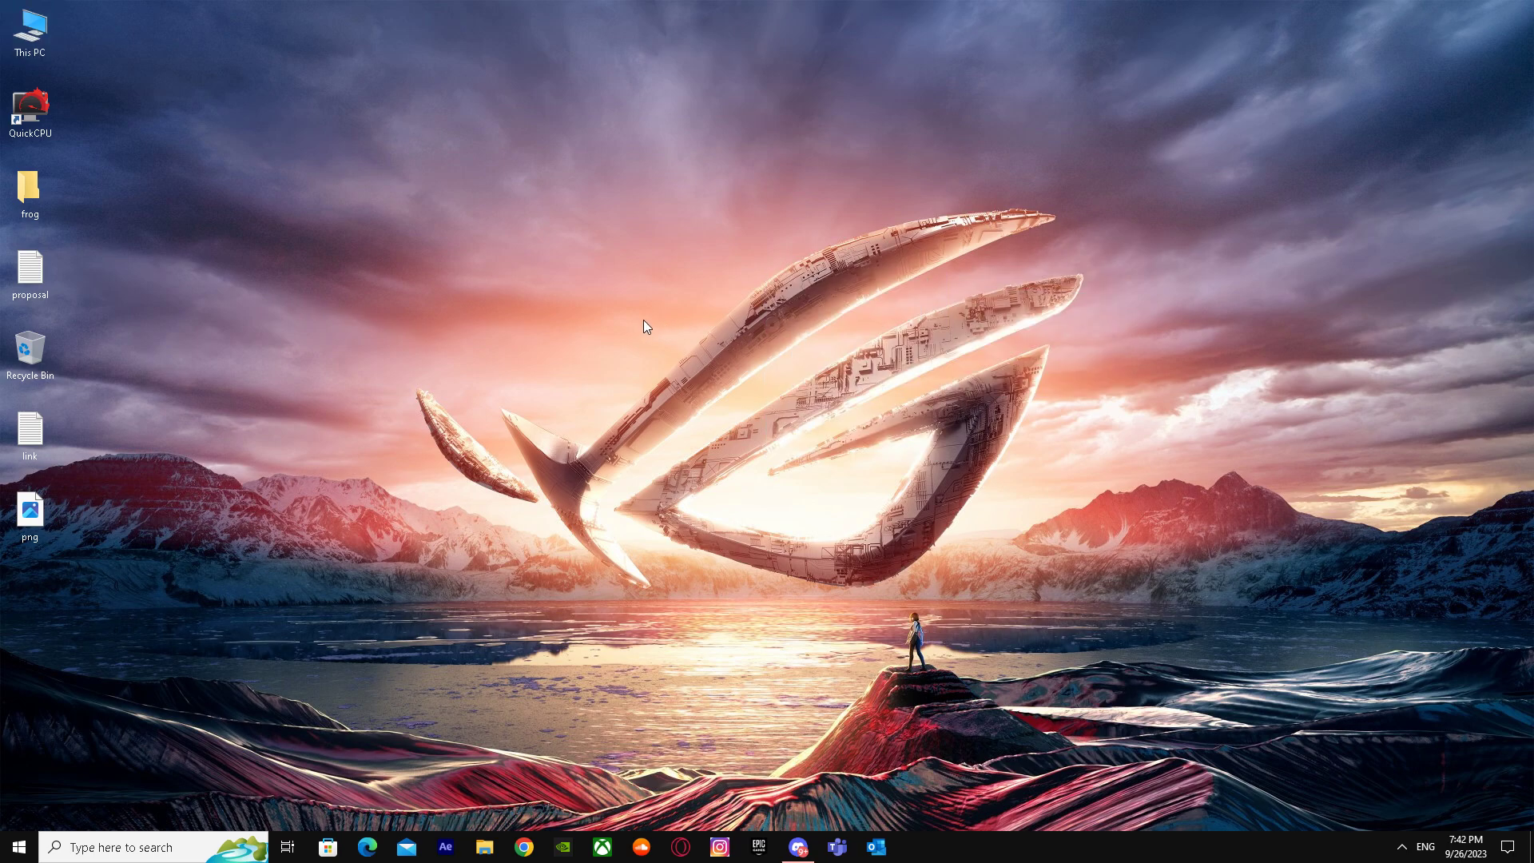
mouse_move(753, 278)
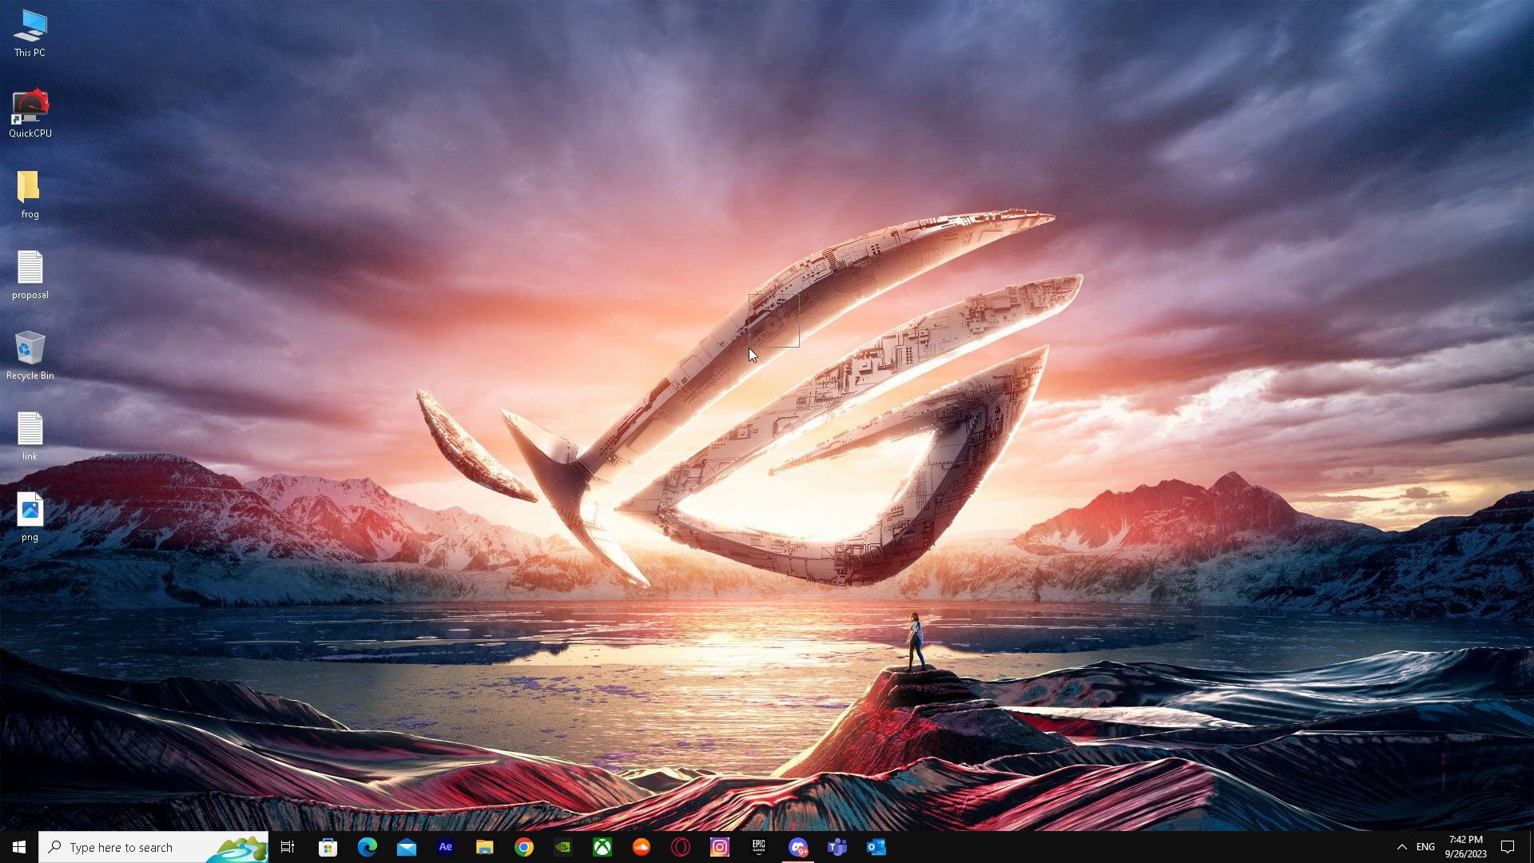
mouse_move(783, 312)
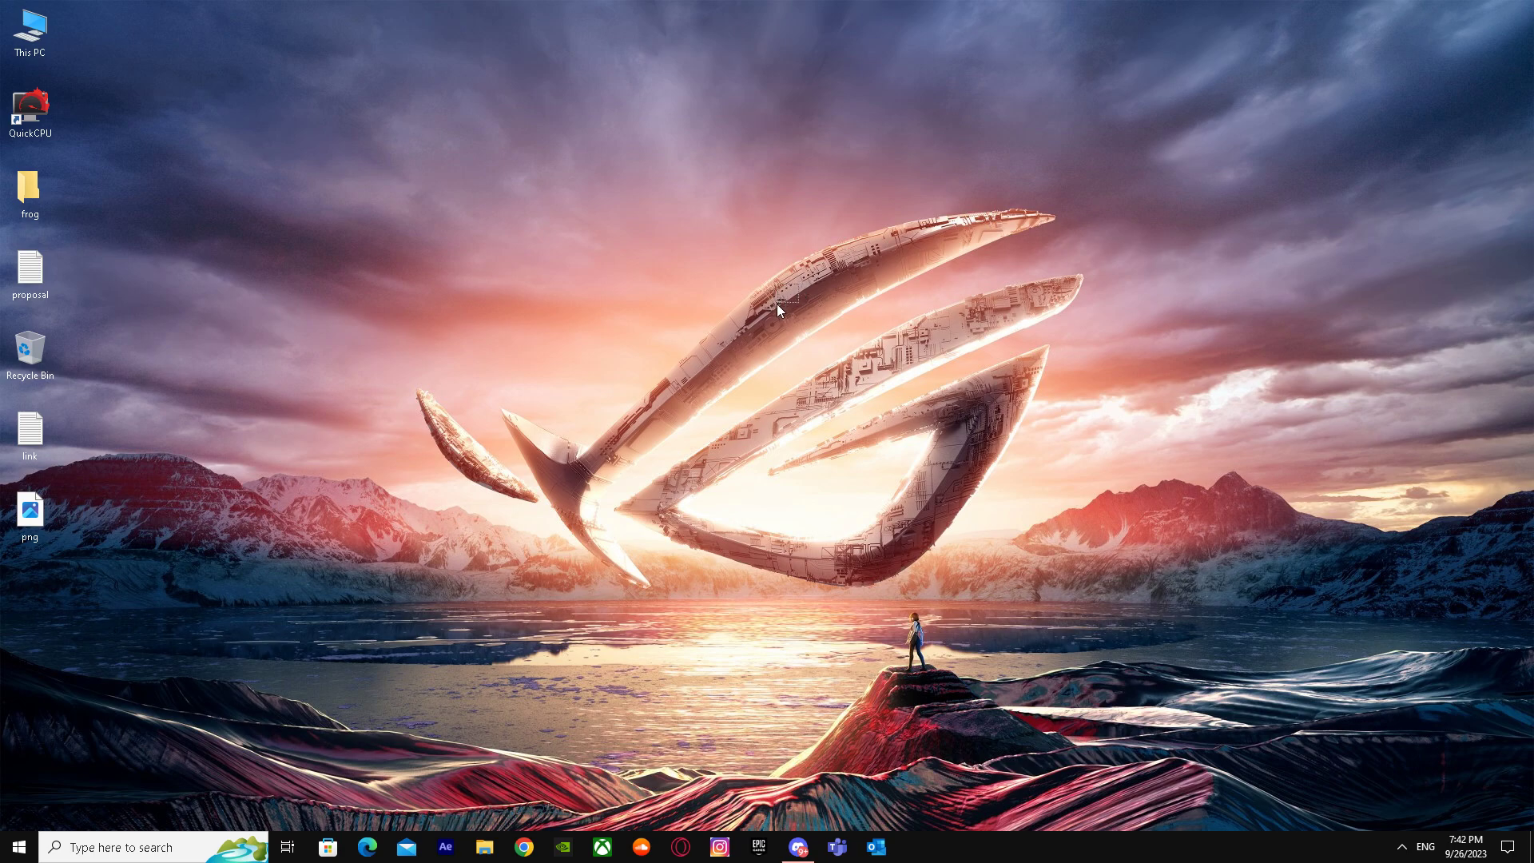
mouse_move(791, 311)
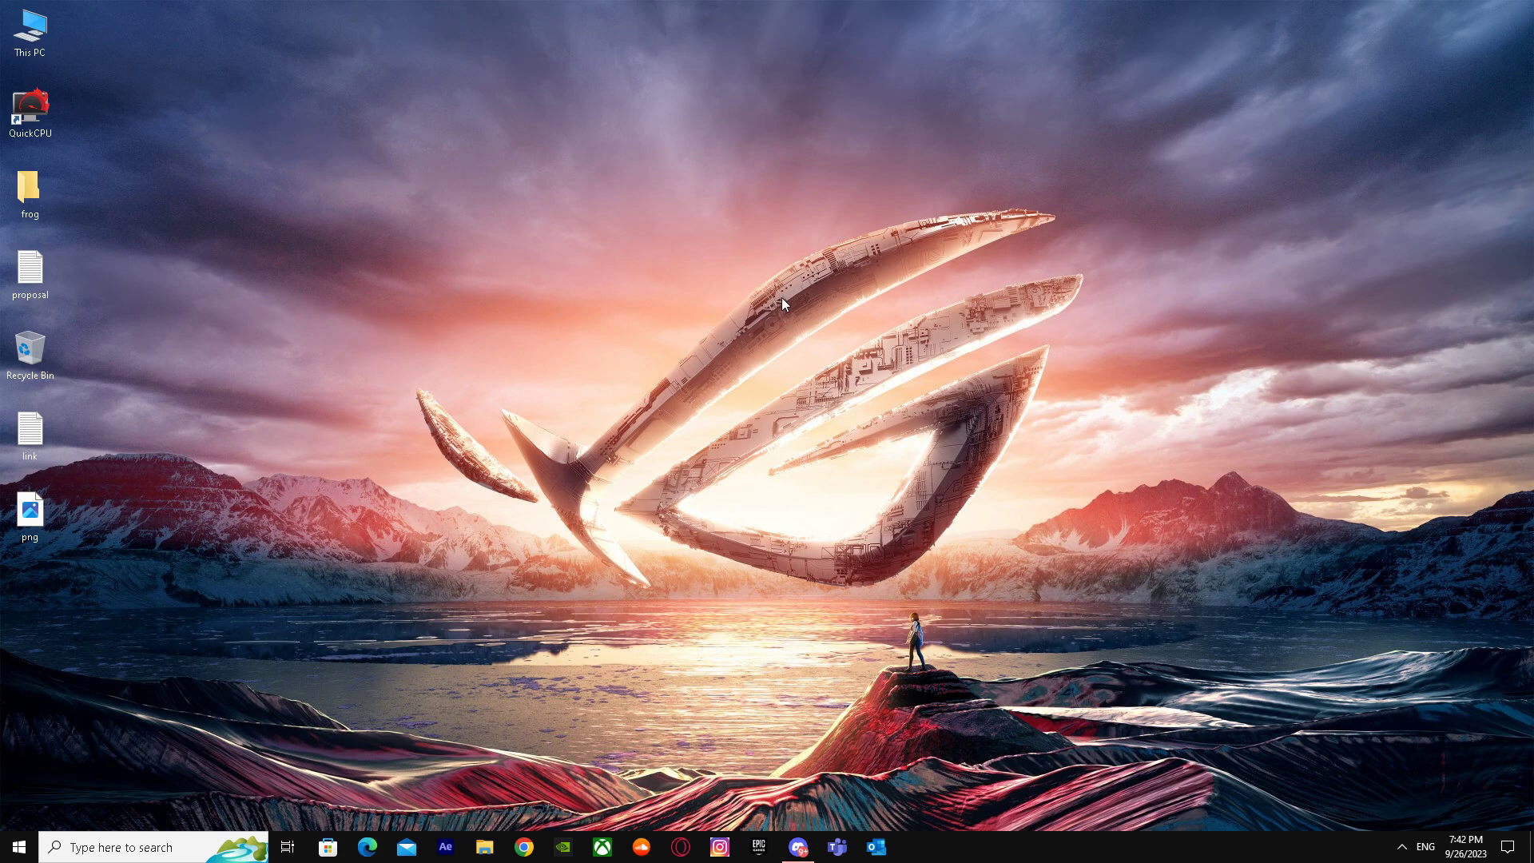
mouse_move(875, 261)
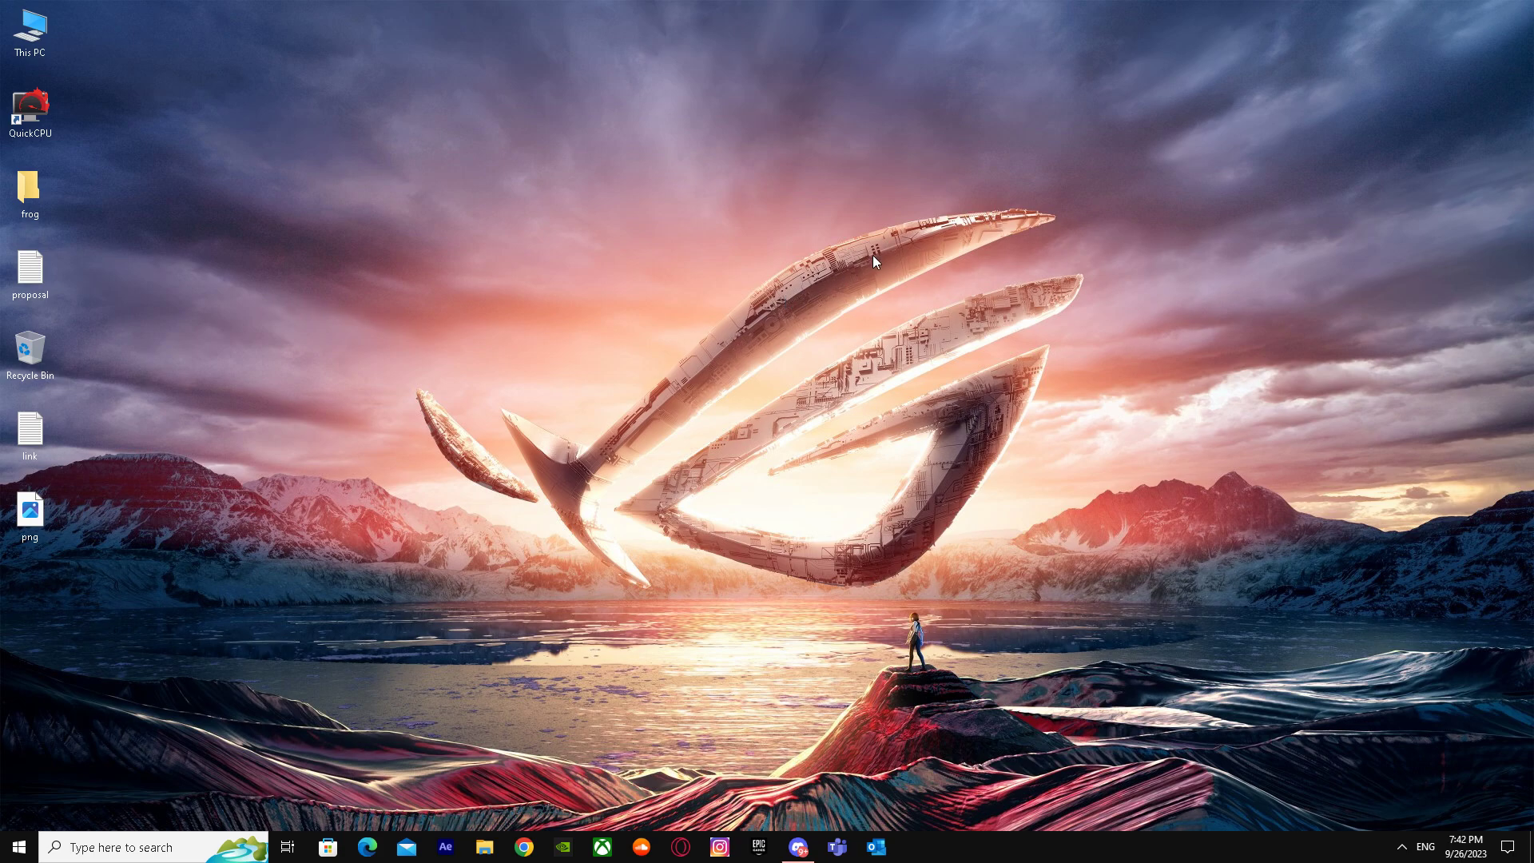
mouse_move(729, 689)
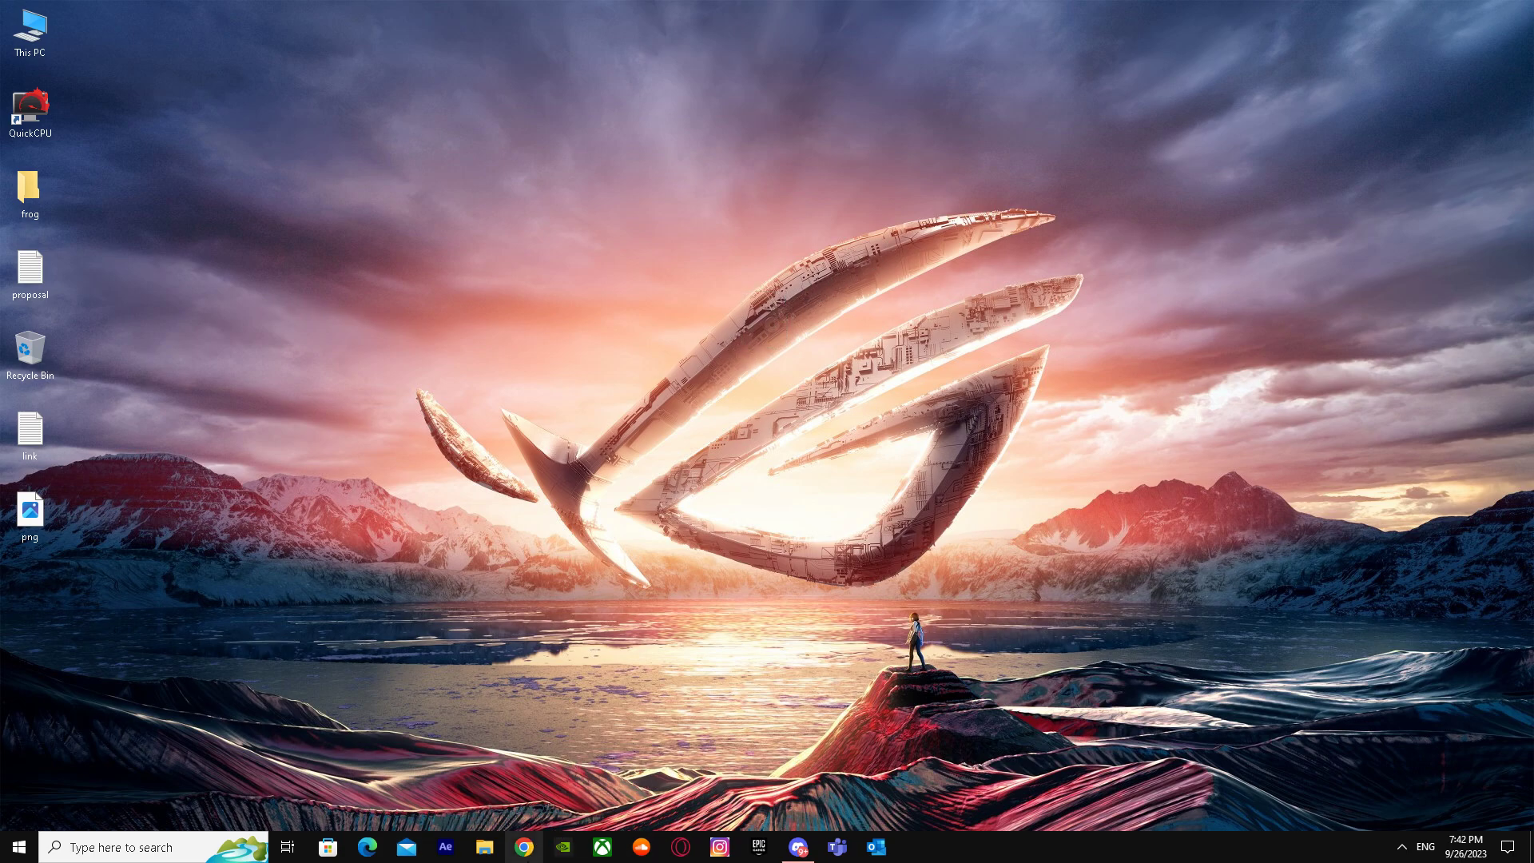
Search Google for 'influx plugin after effects' and open the aescripts Influx result
click(524, 847)
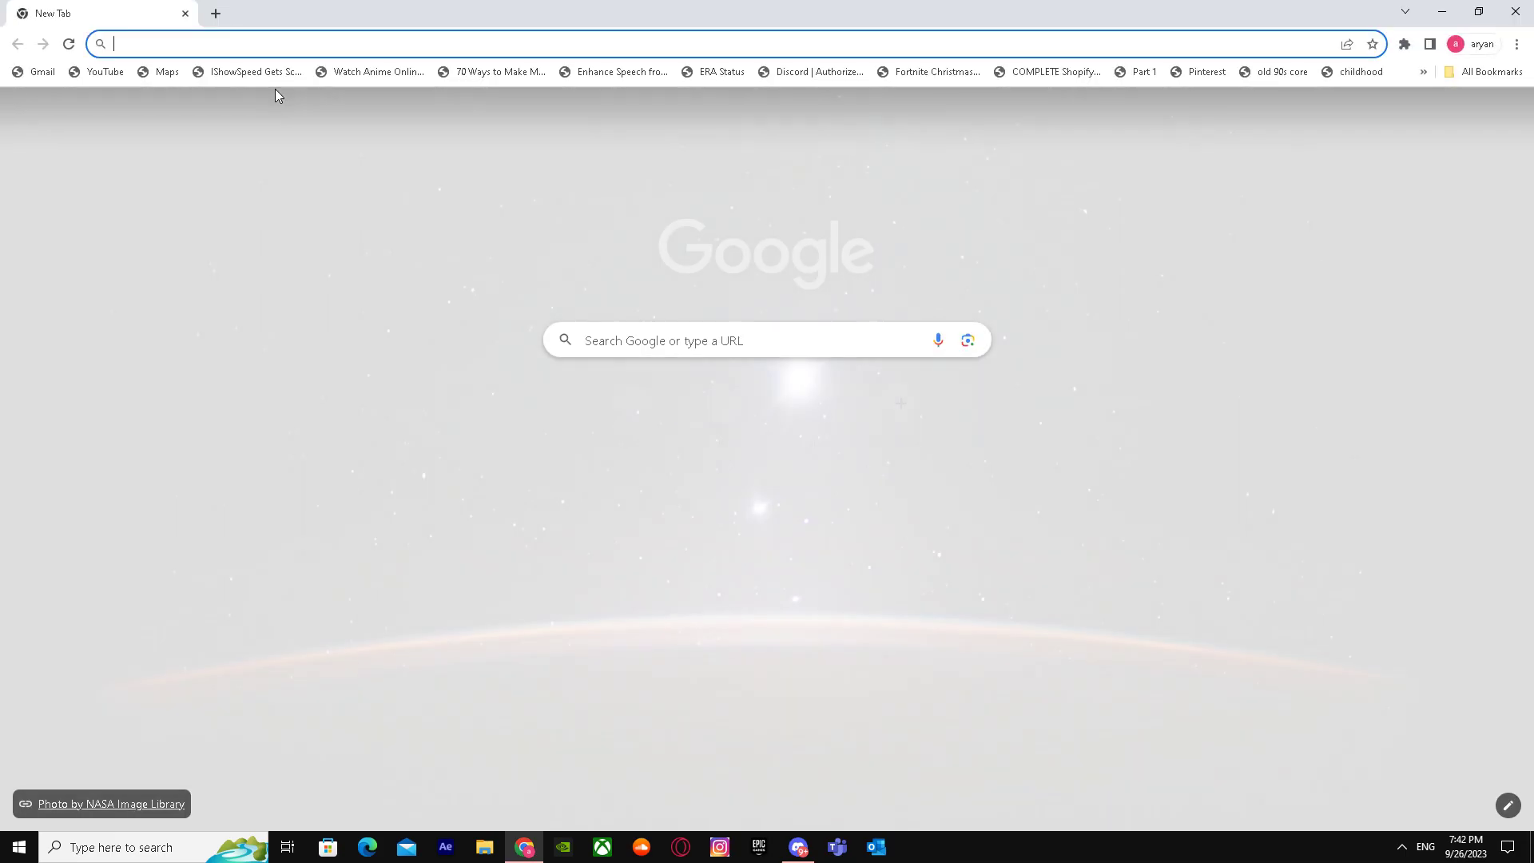
text(influx plugin after effects)
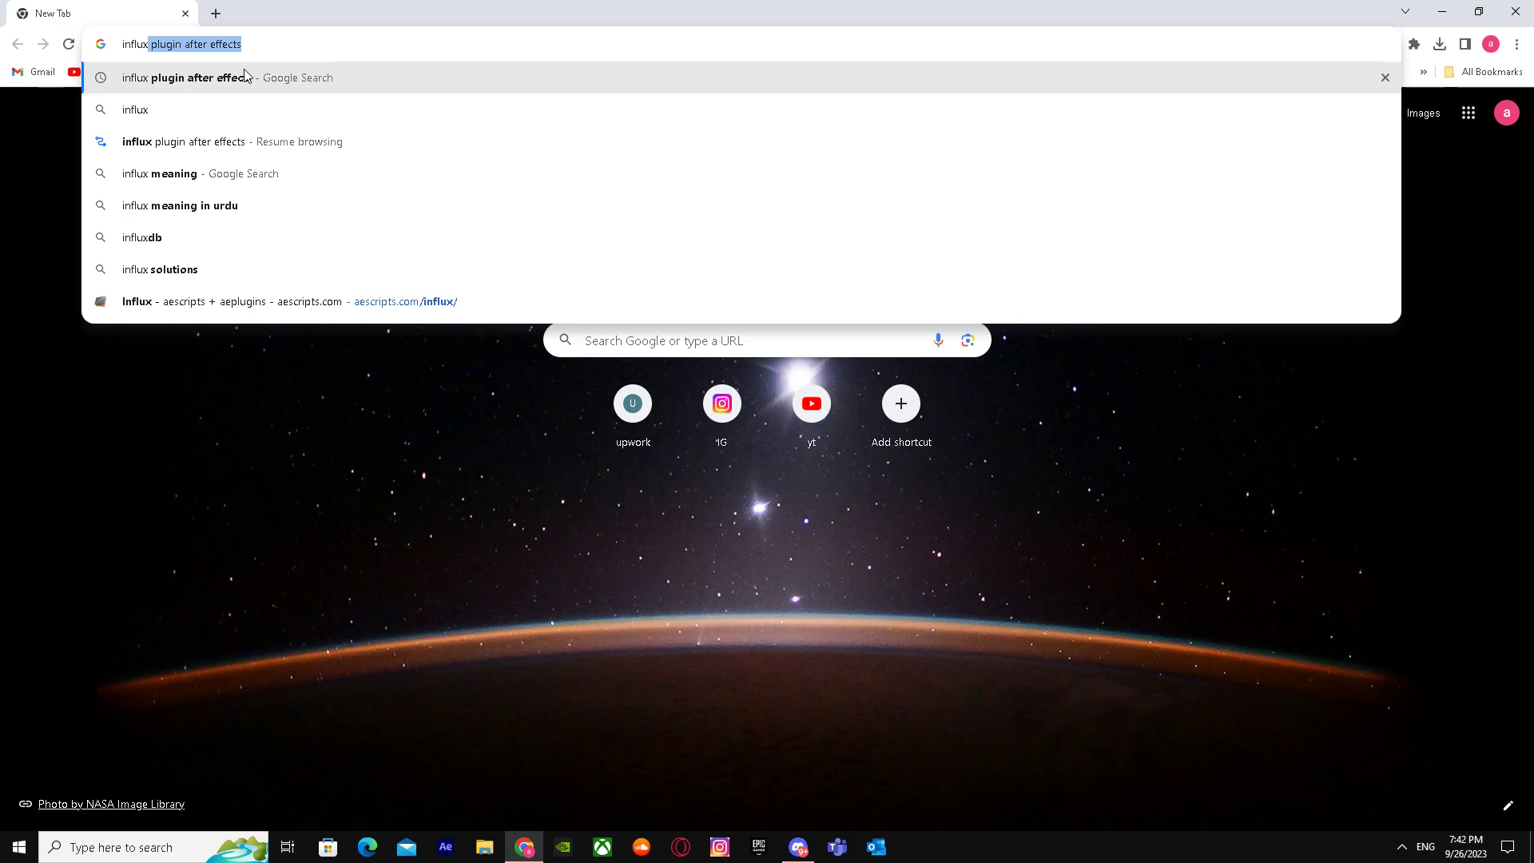
key(Return)
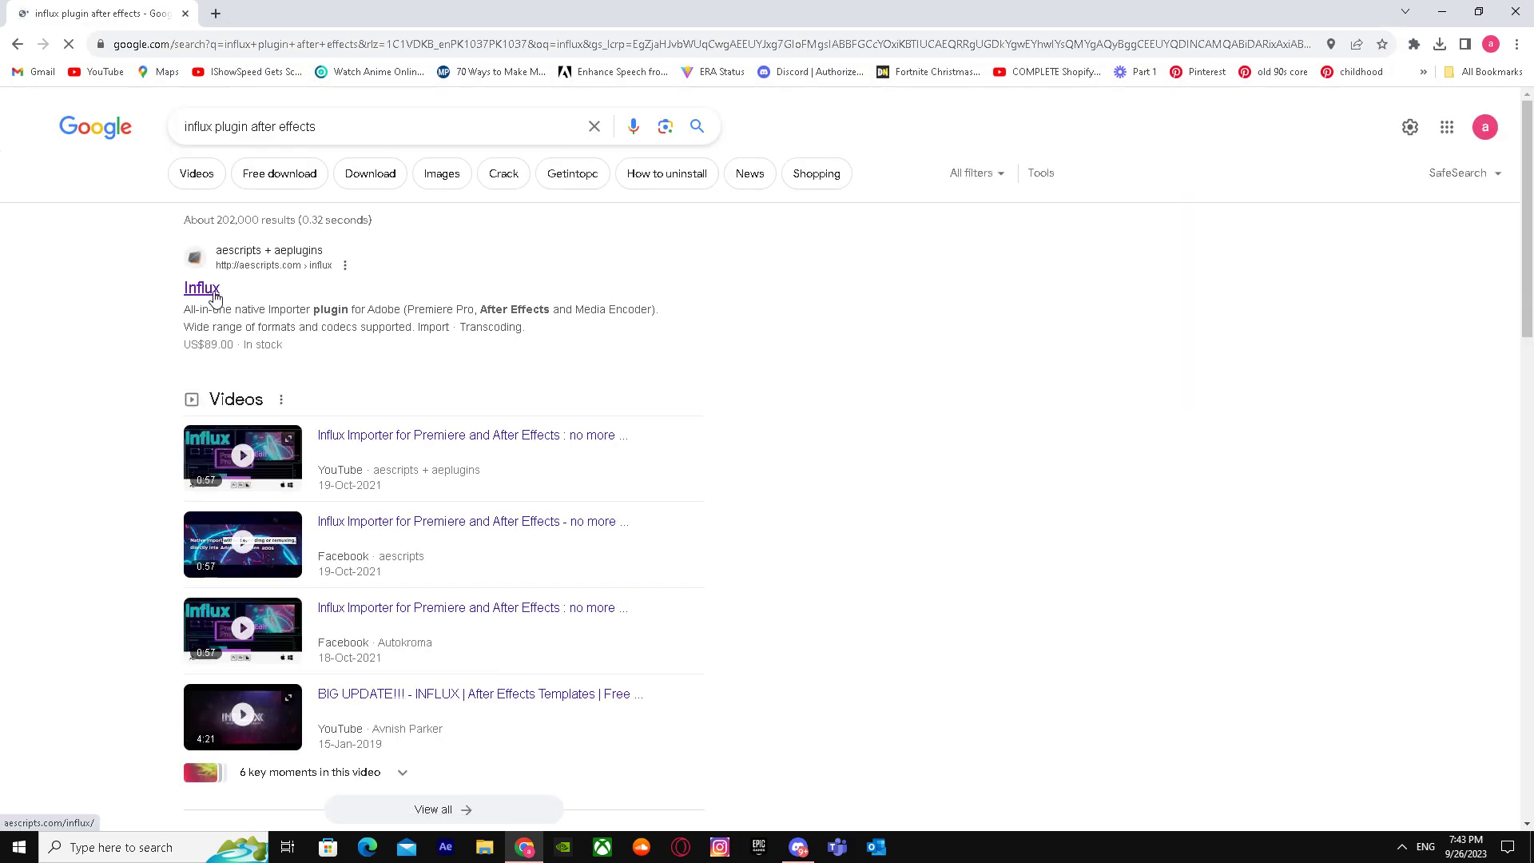
click(202, 286)
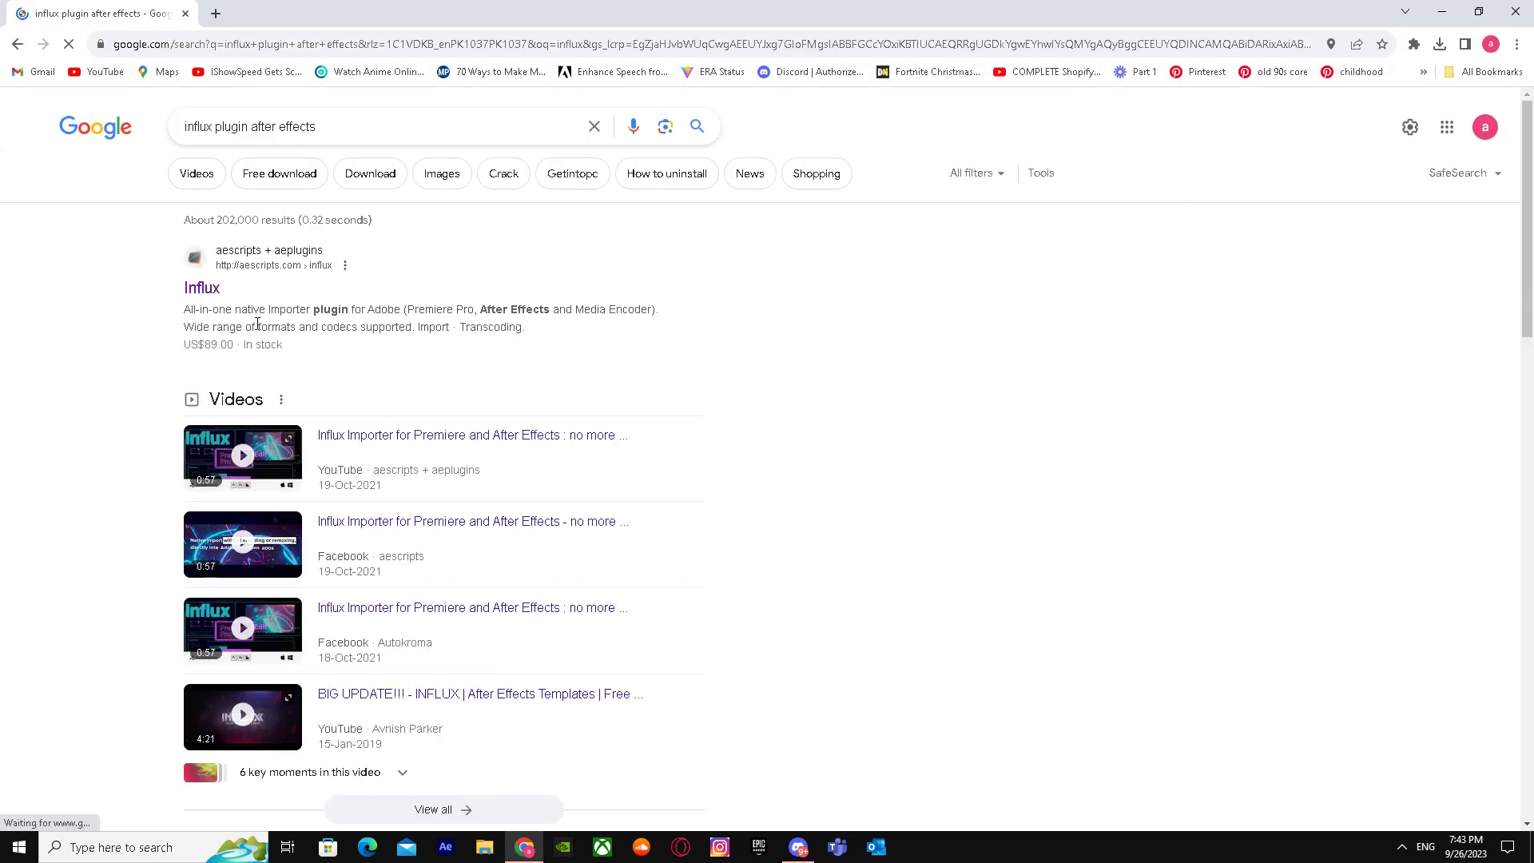
click(202, 288)
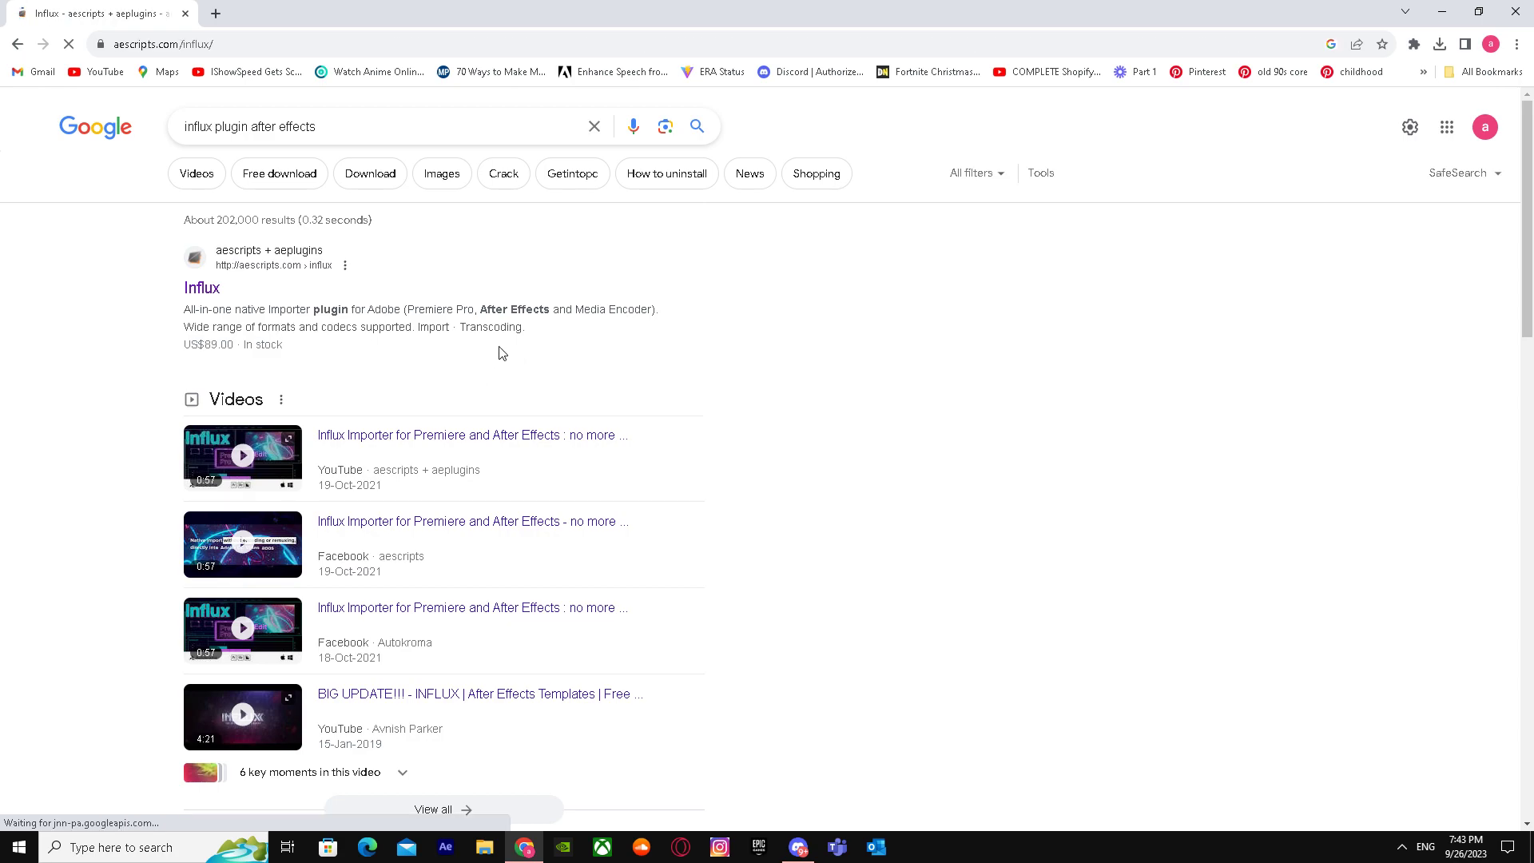
Review the Influx page, selecting its $89.00 price and scrolling to Main Features
click(201, 288)
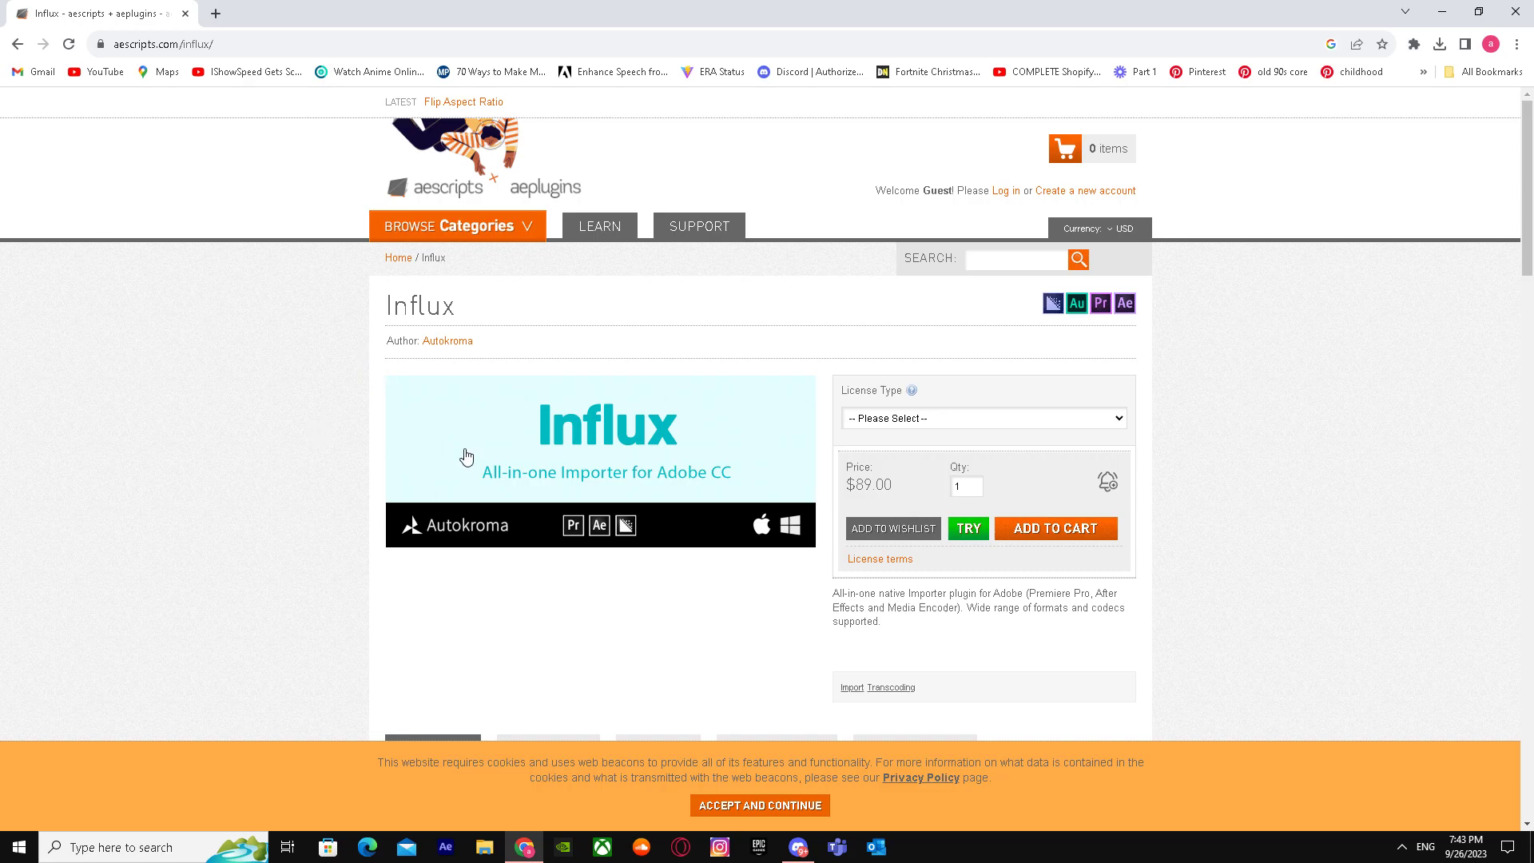
mouse_move(529, 484)
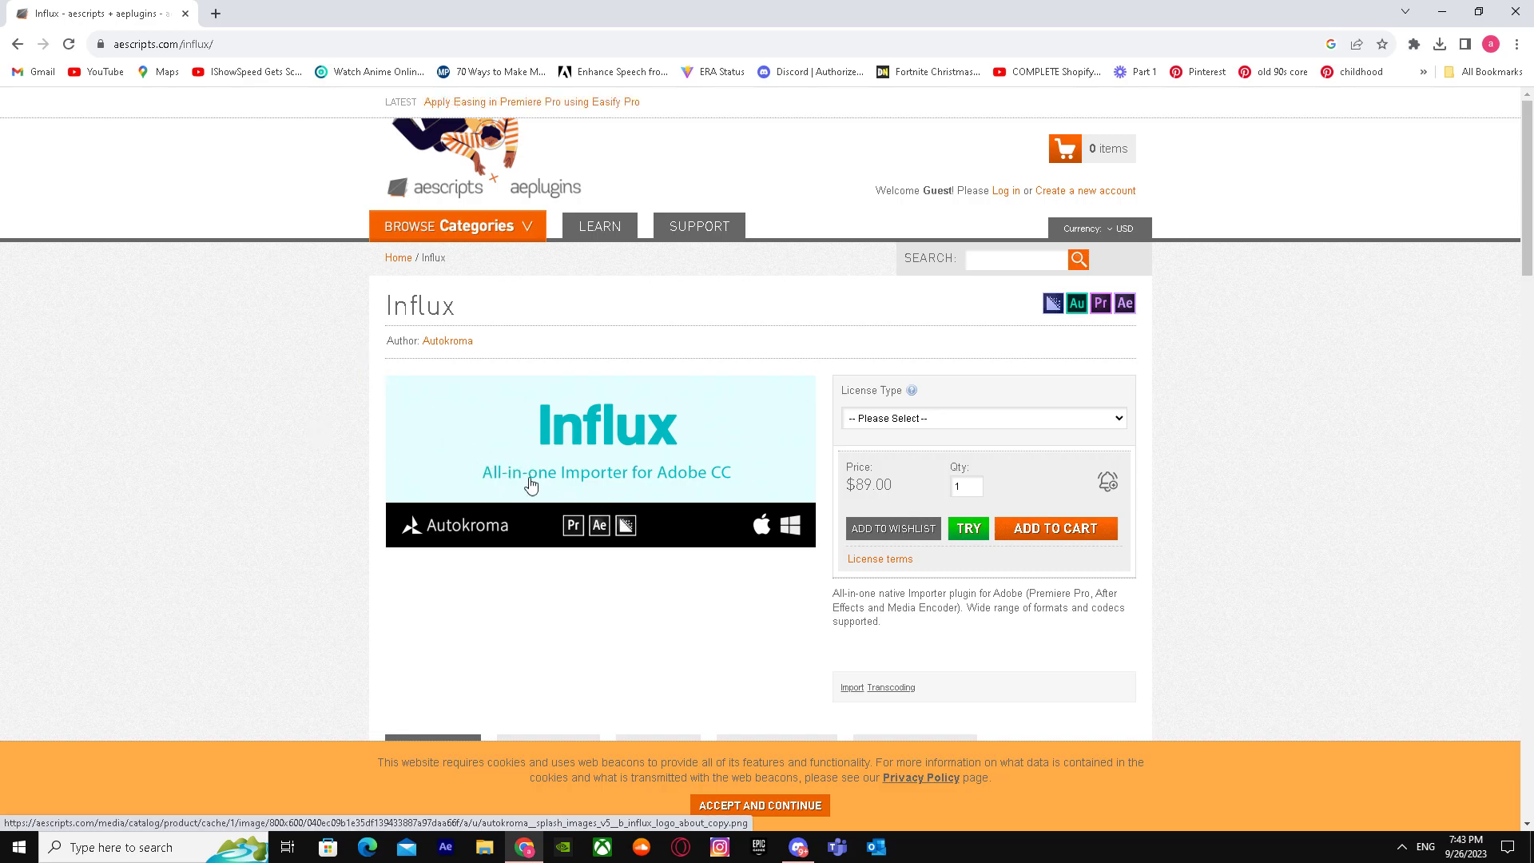
mouse_move(1458, 465)
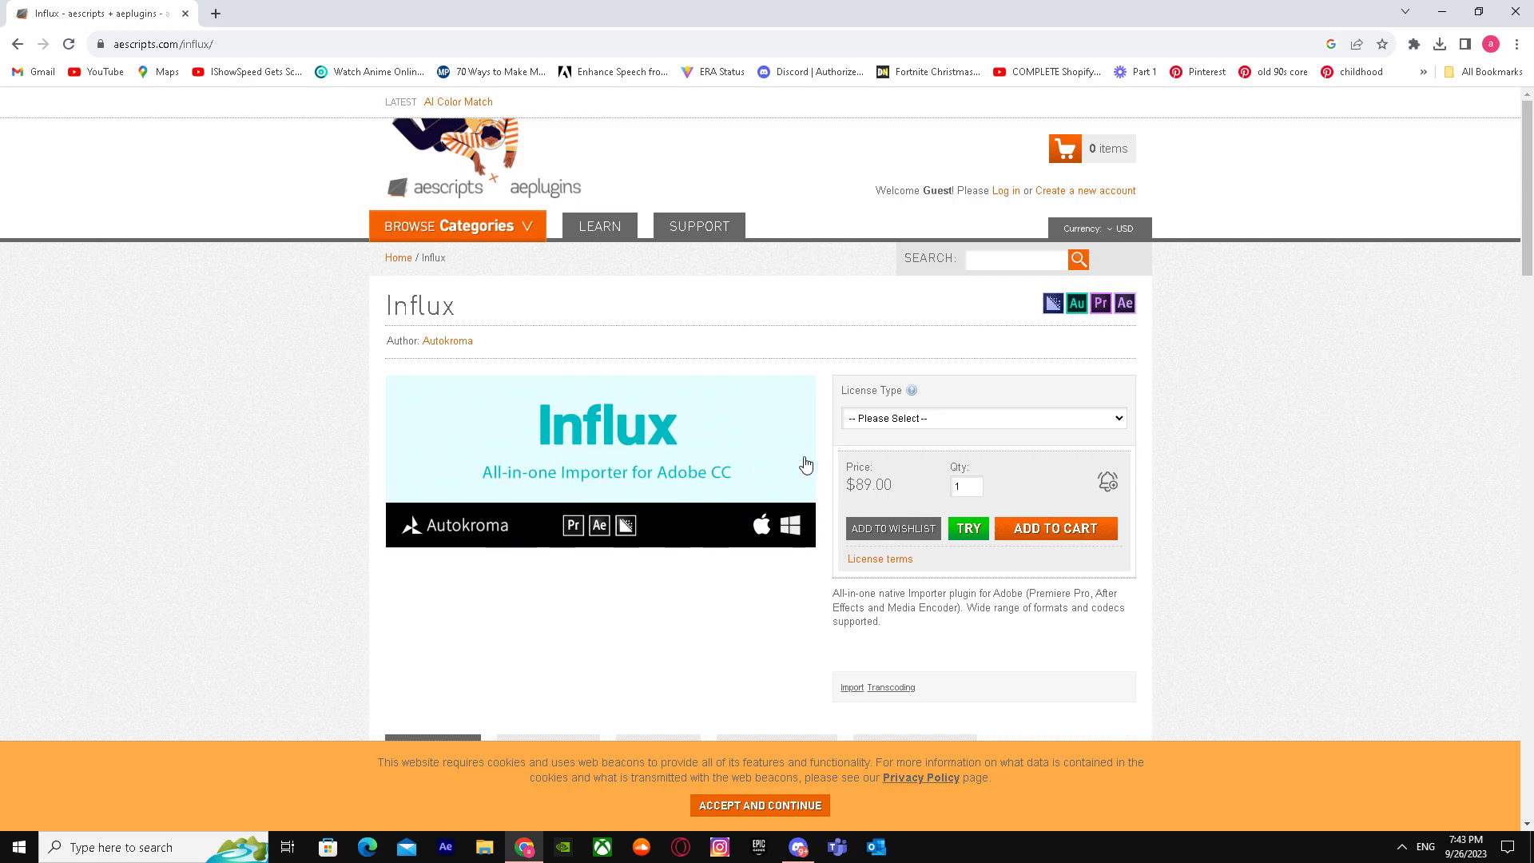
mouse_move(743, 481)
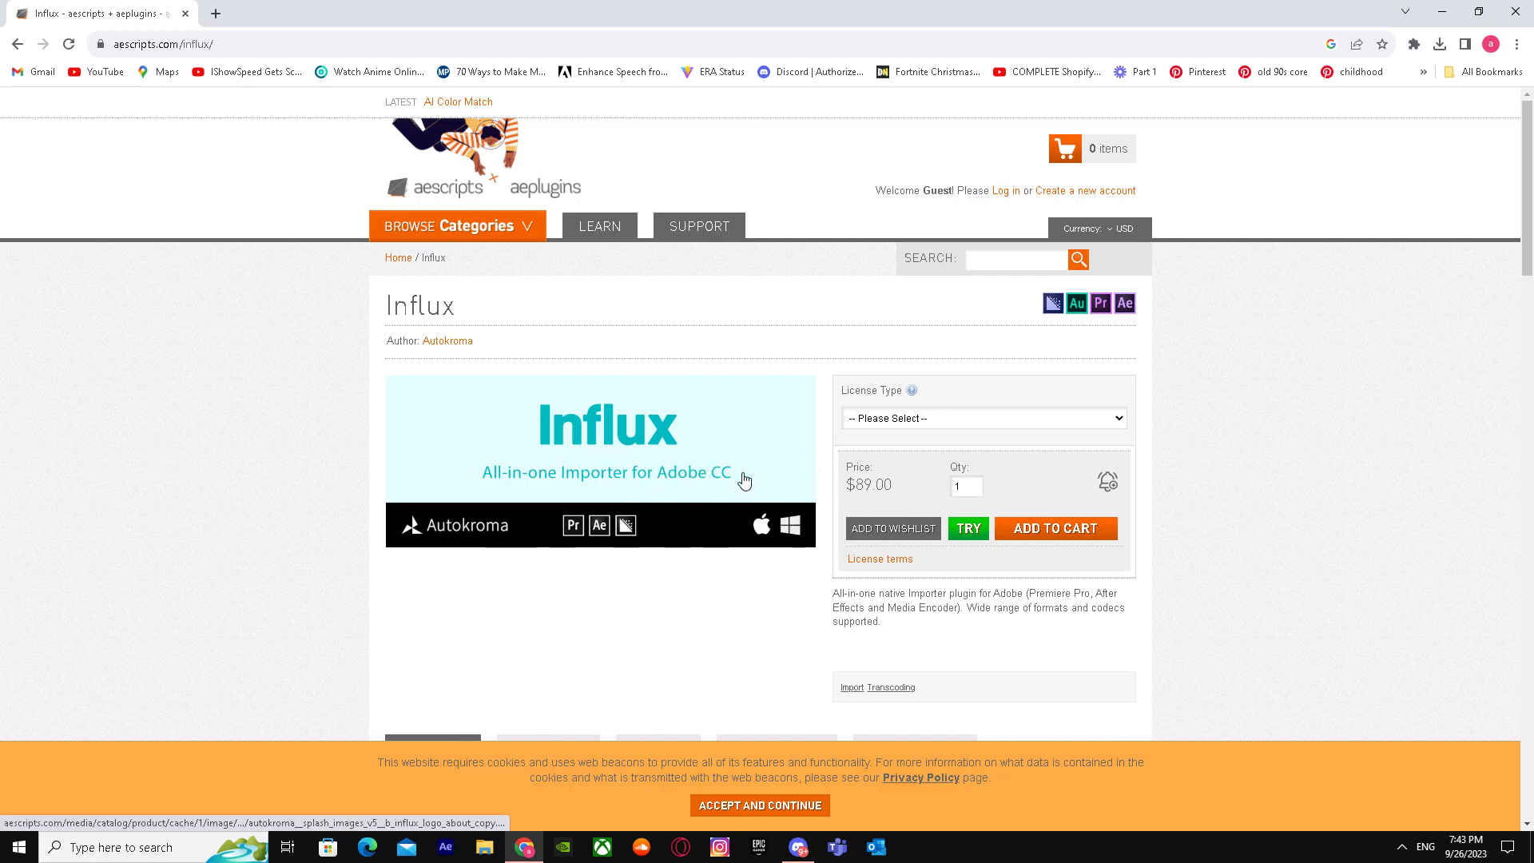
double_click(869, 486)
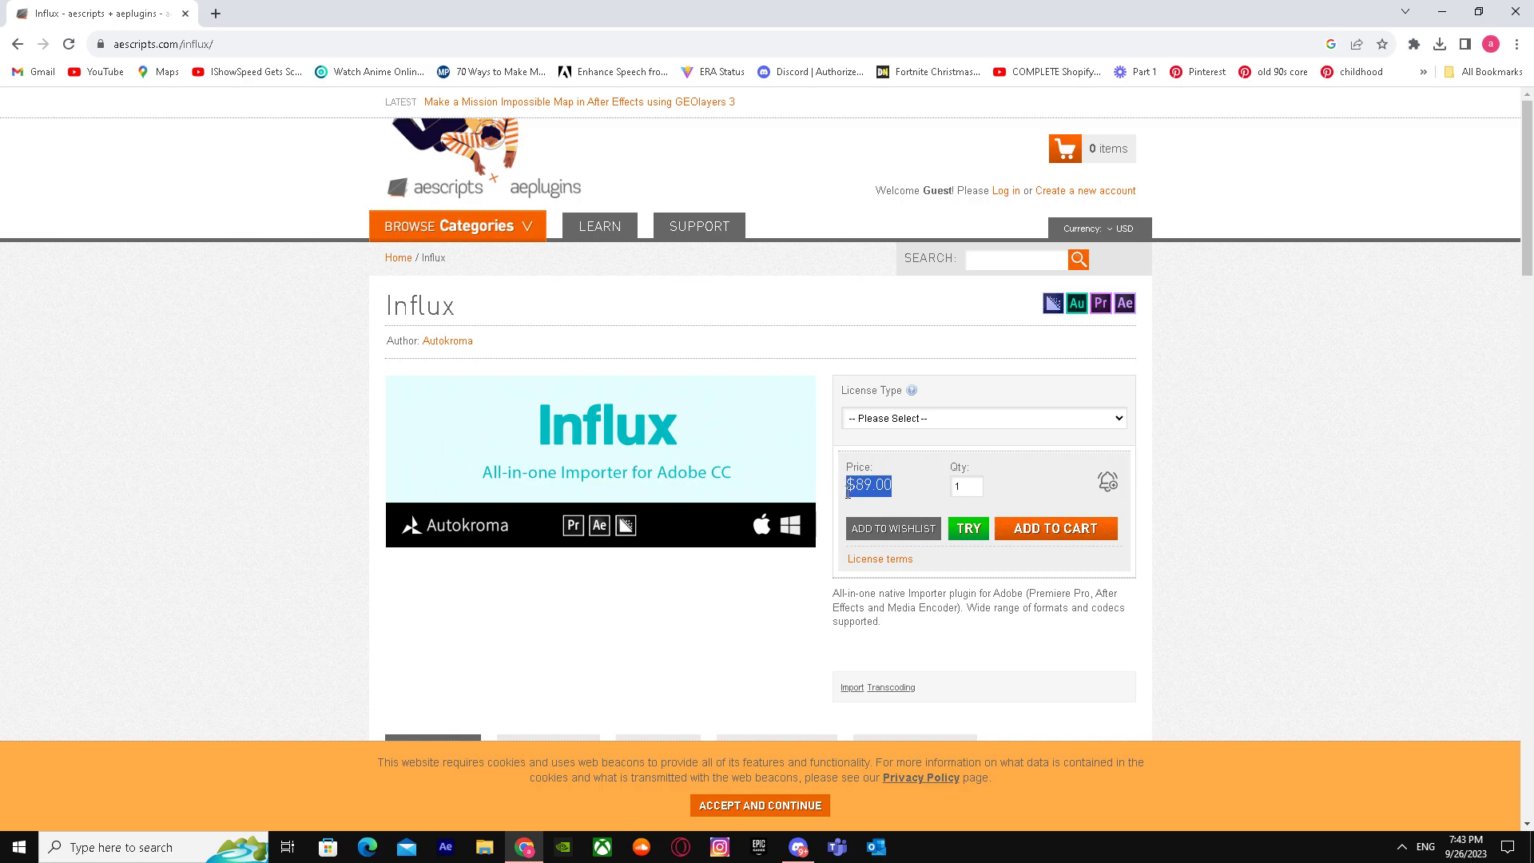
scroll(down, 3)
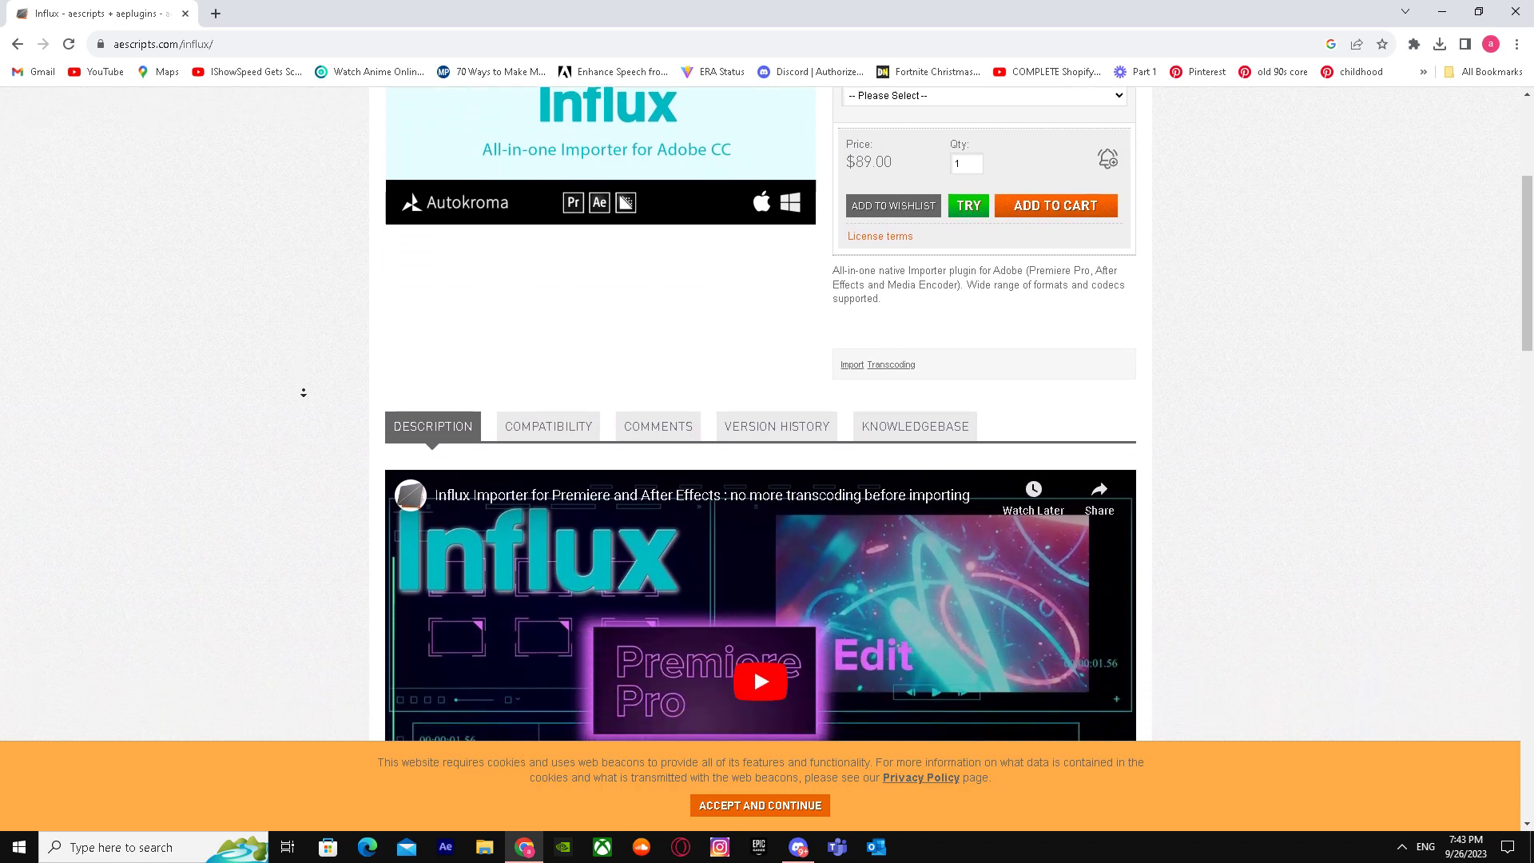
scroll(down, 3)
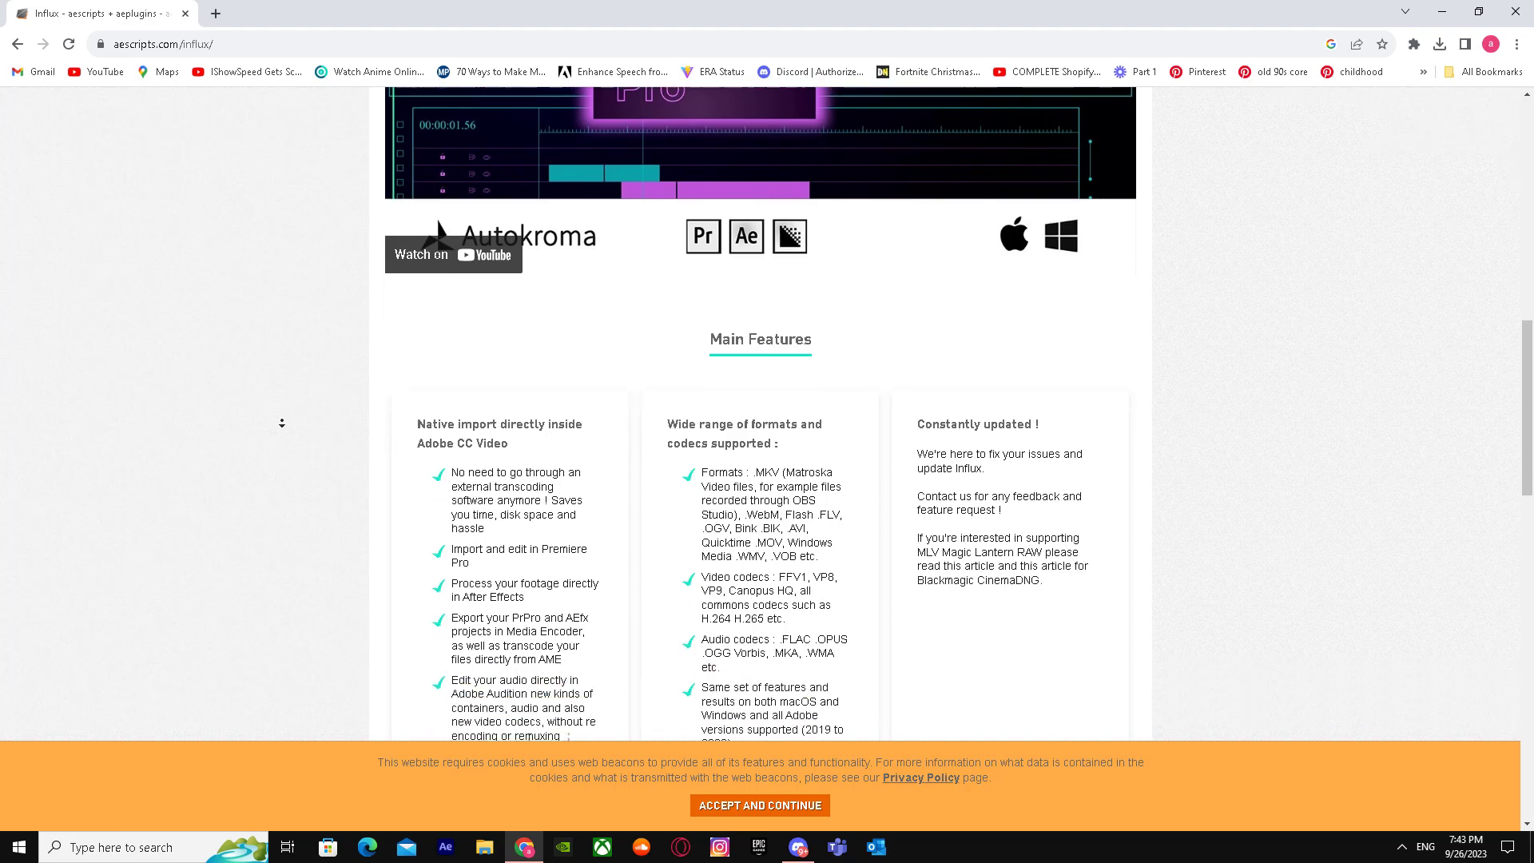
scroll(down, 3)
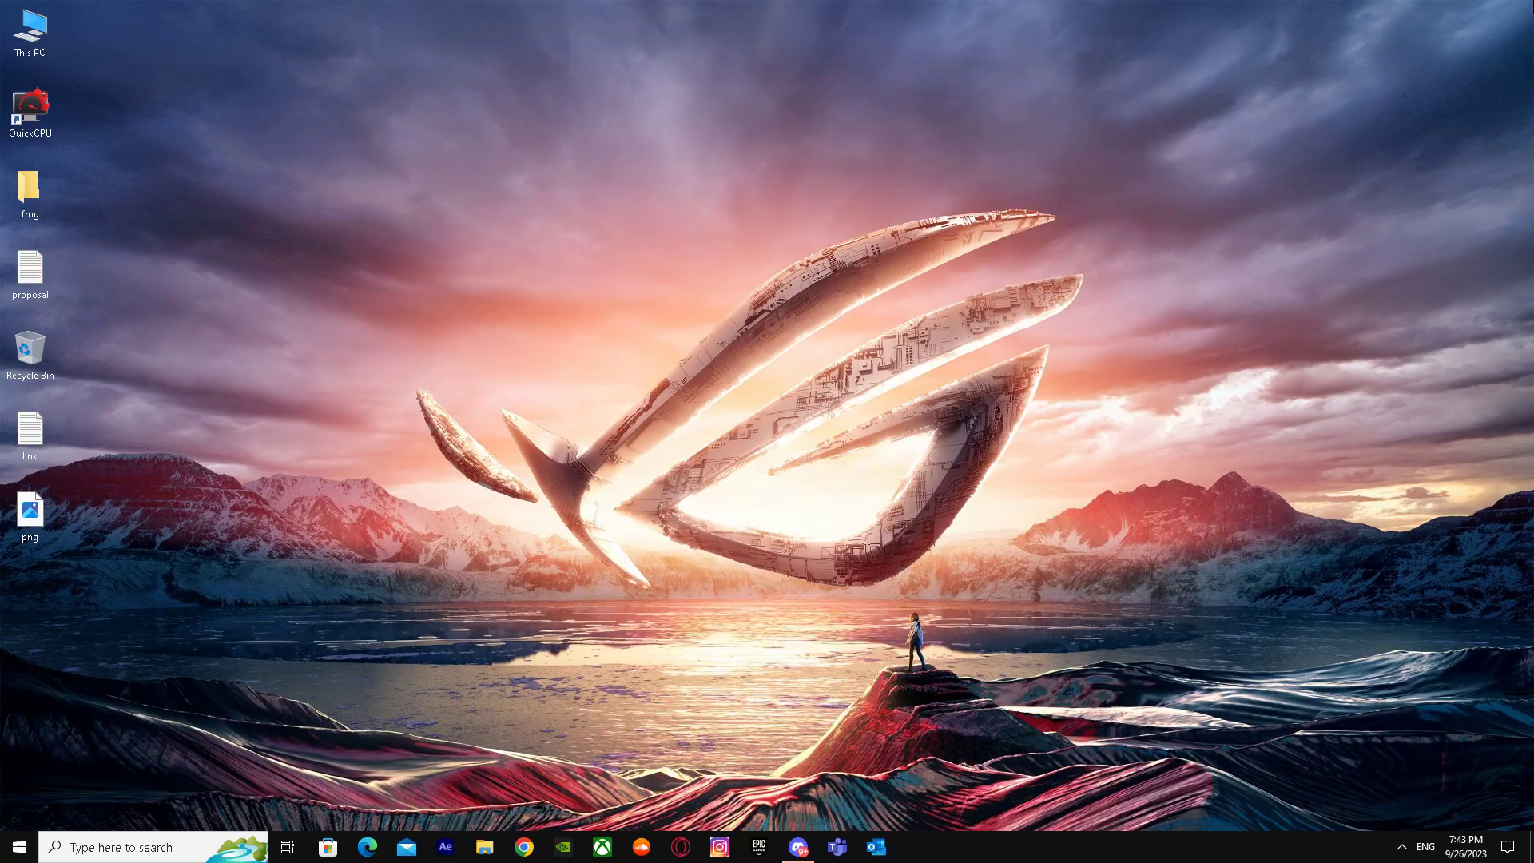
mouse_move(452, 836)
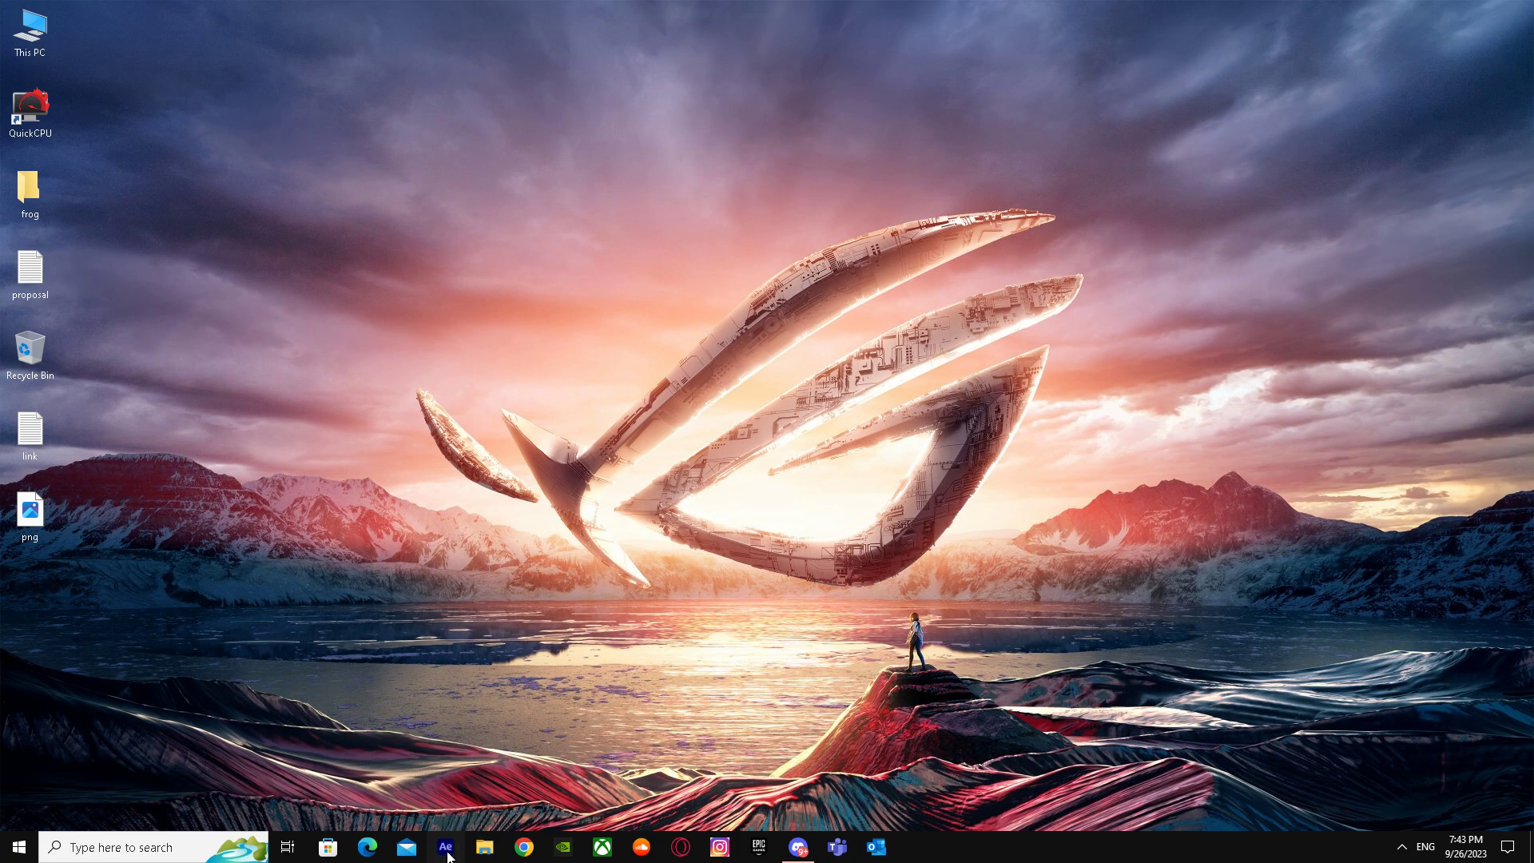
Launch After Effects from the taskbar
click(446, 848)
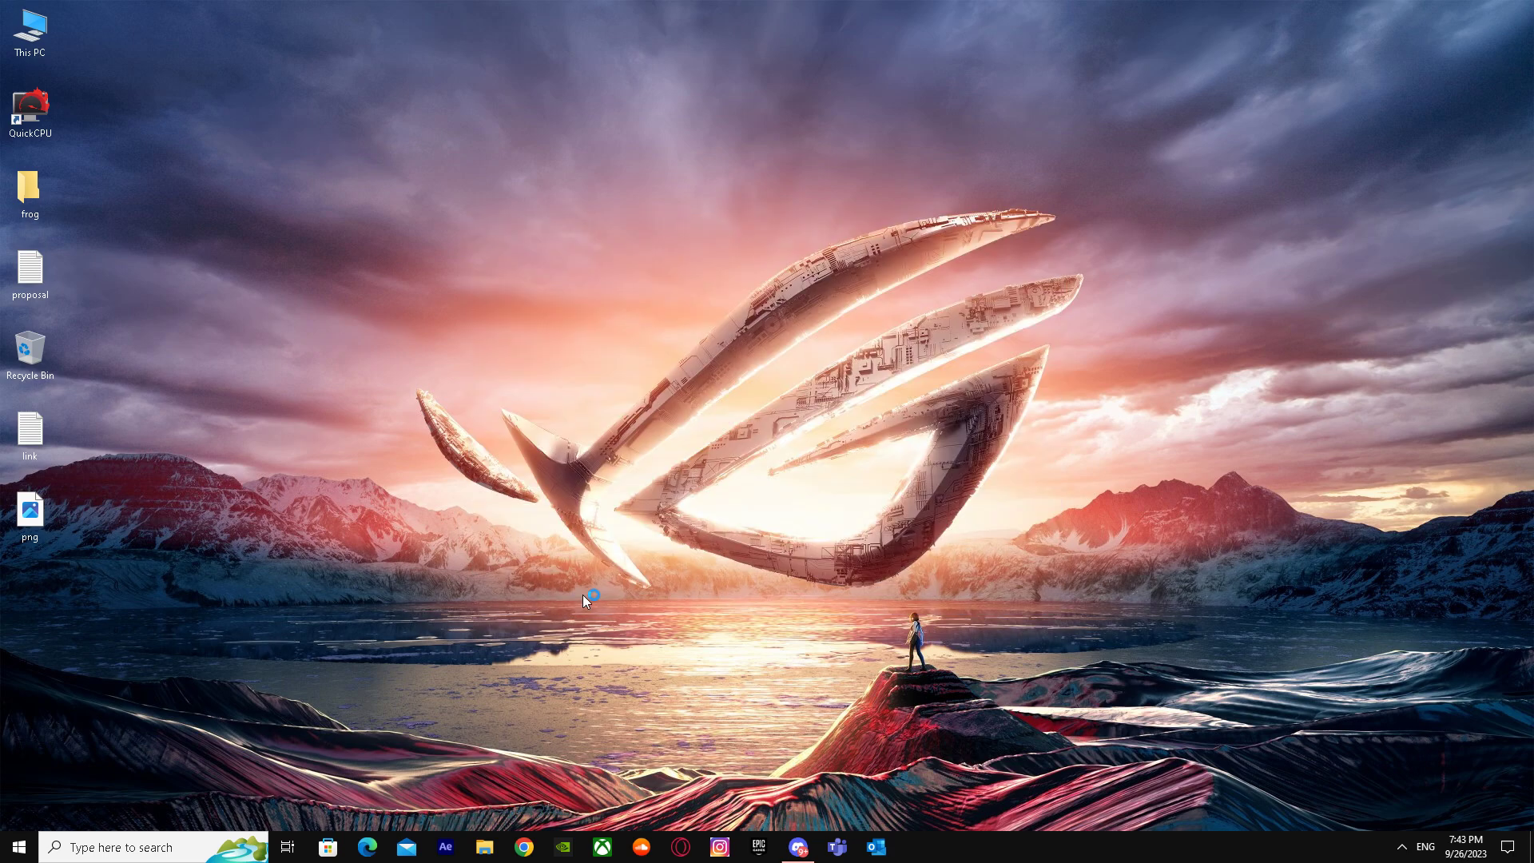
Let After Effects 2020 finish opening to an empty Untitled Project
click(446, 847)
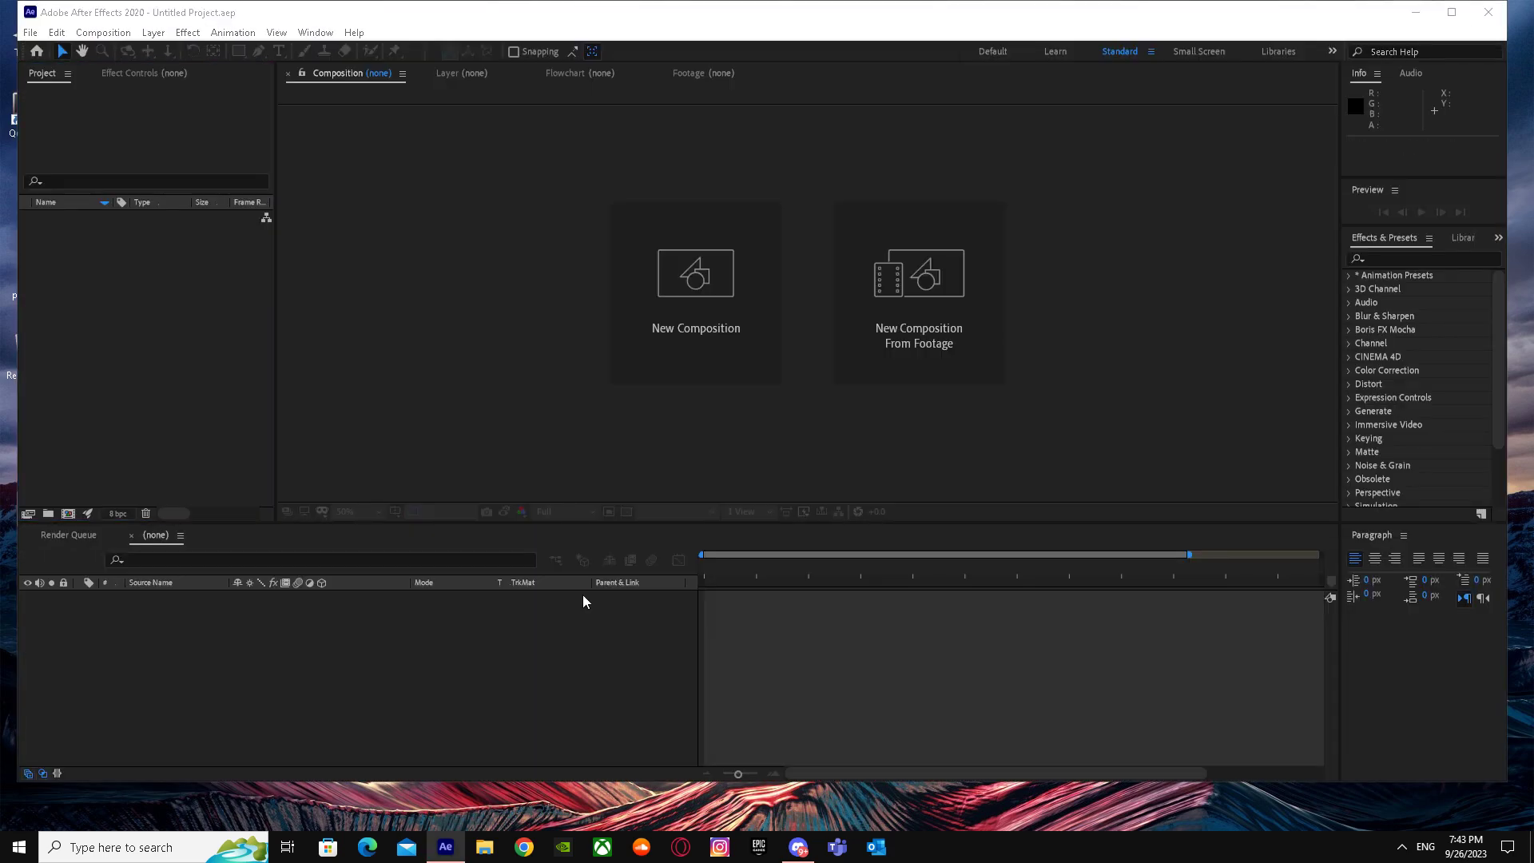
mouse_move(1109, 241)
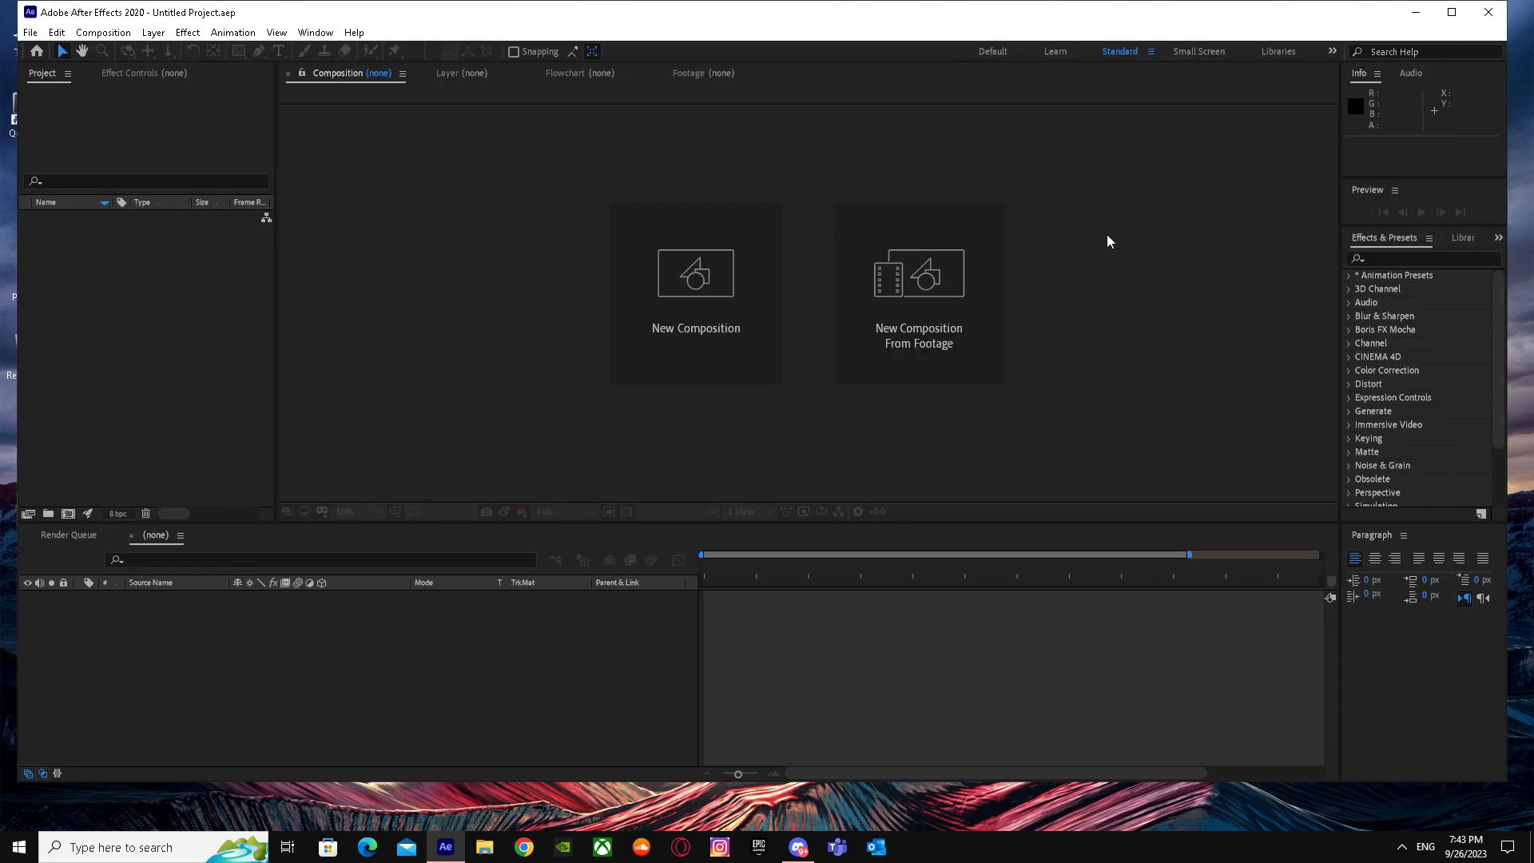
mouse_move(417, 380)
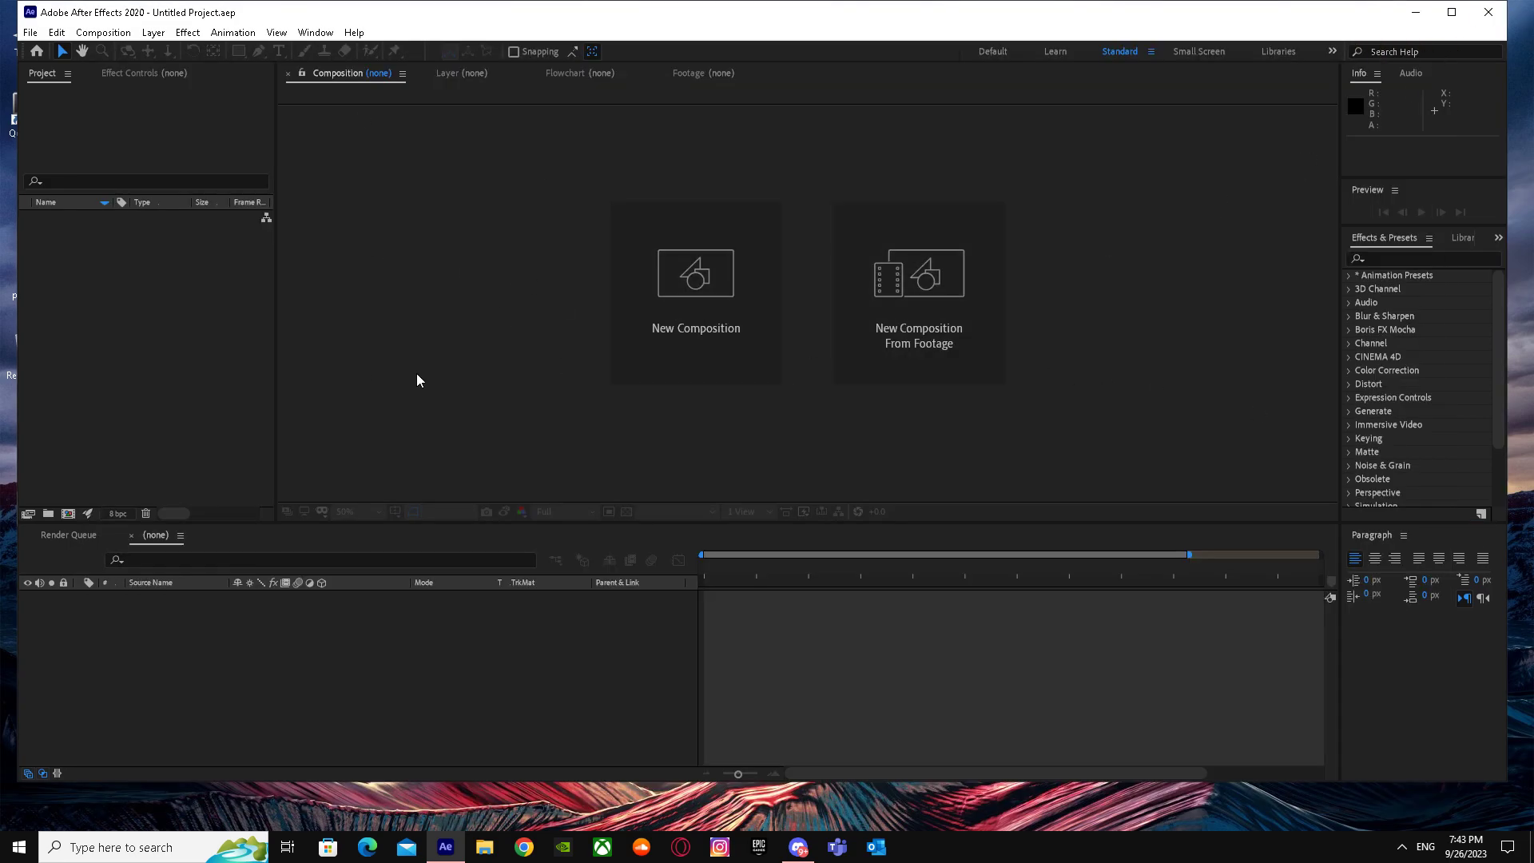